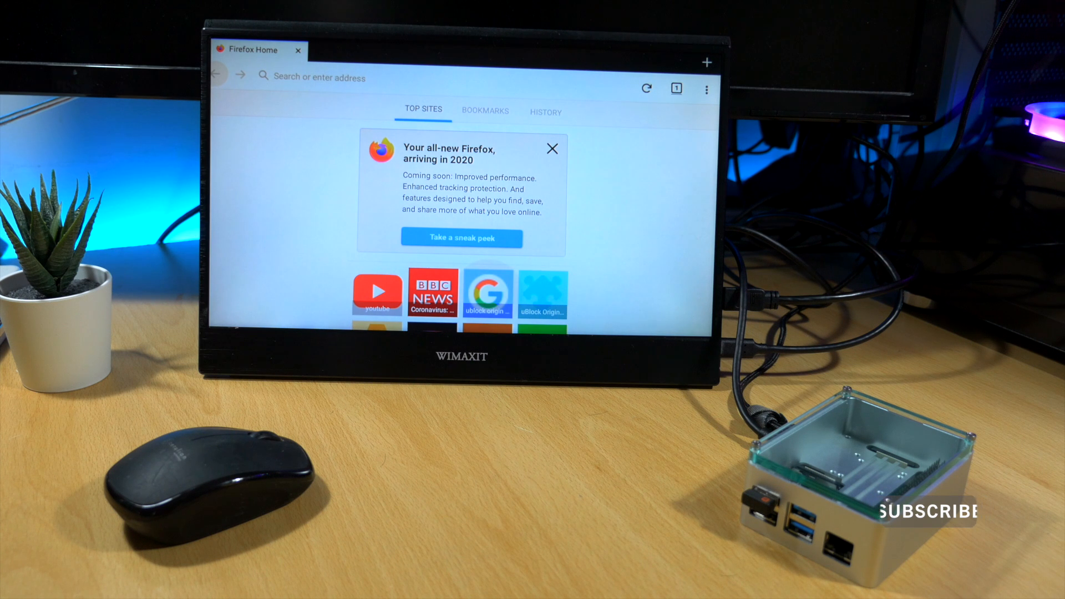
Open the 'Android 10 - Raspberry Pi 4 - second build' LemonCrest post and get the Android 10 zip
scroll(down, 3)
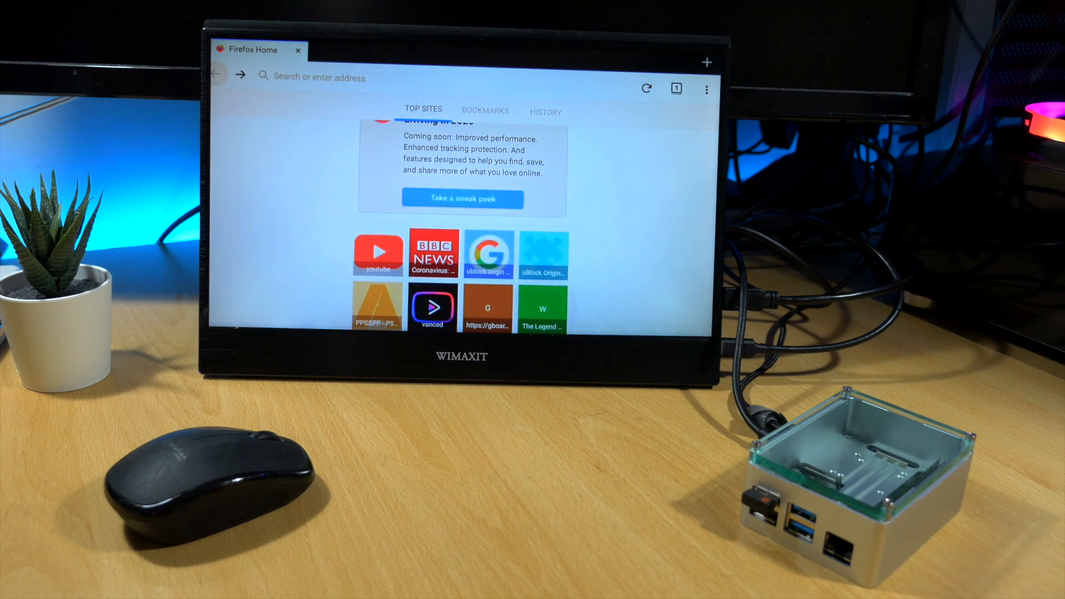
click(485, 111)
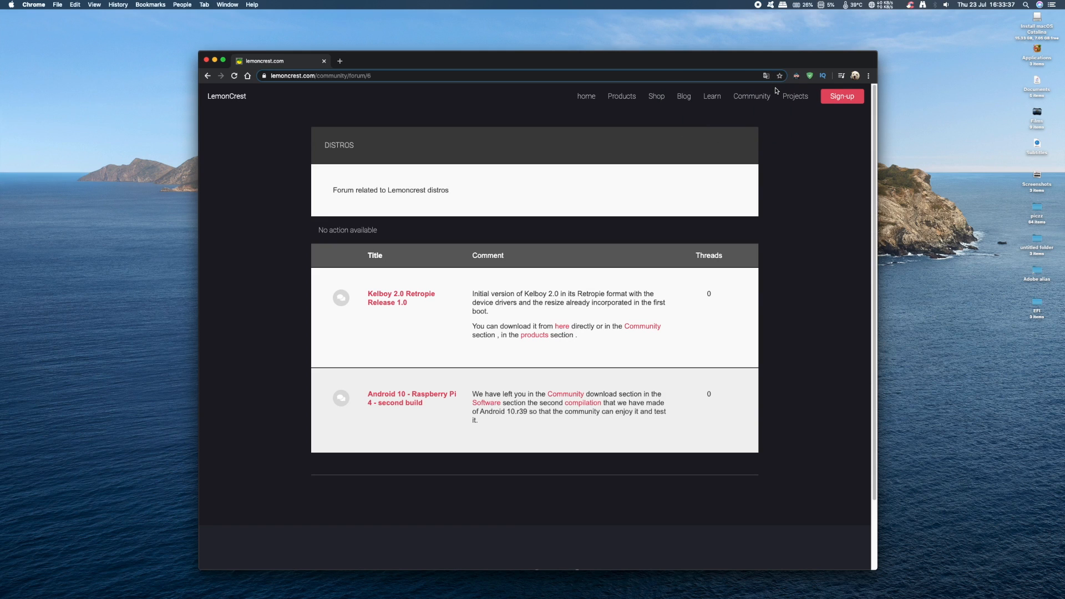
mouse_move(428, 400)
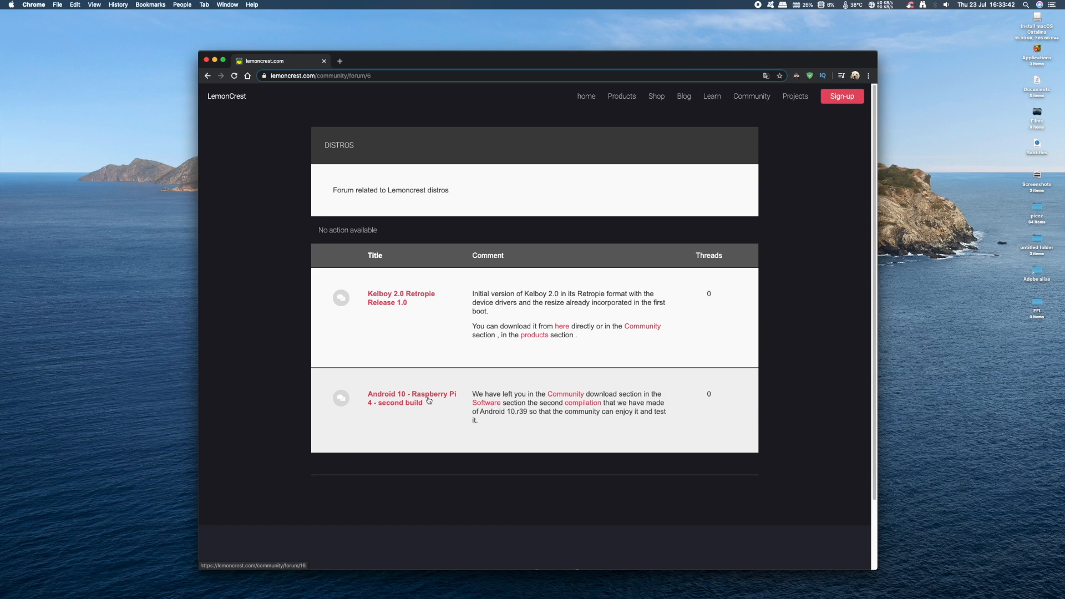
click(411, 398)
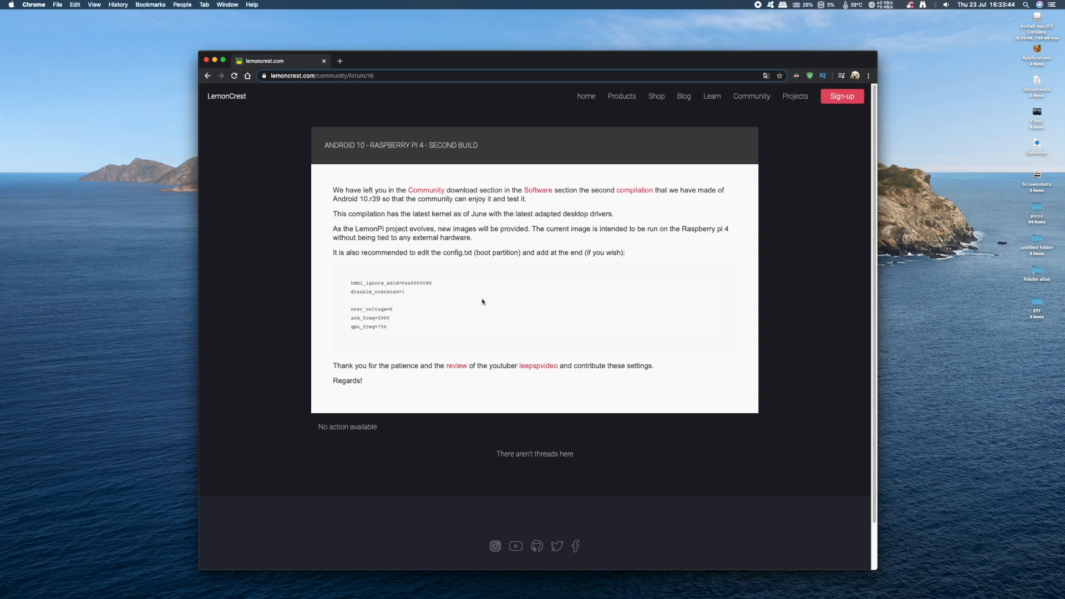
mouse_move(556, 191)
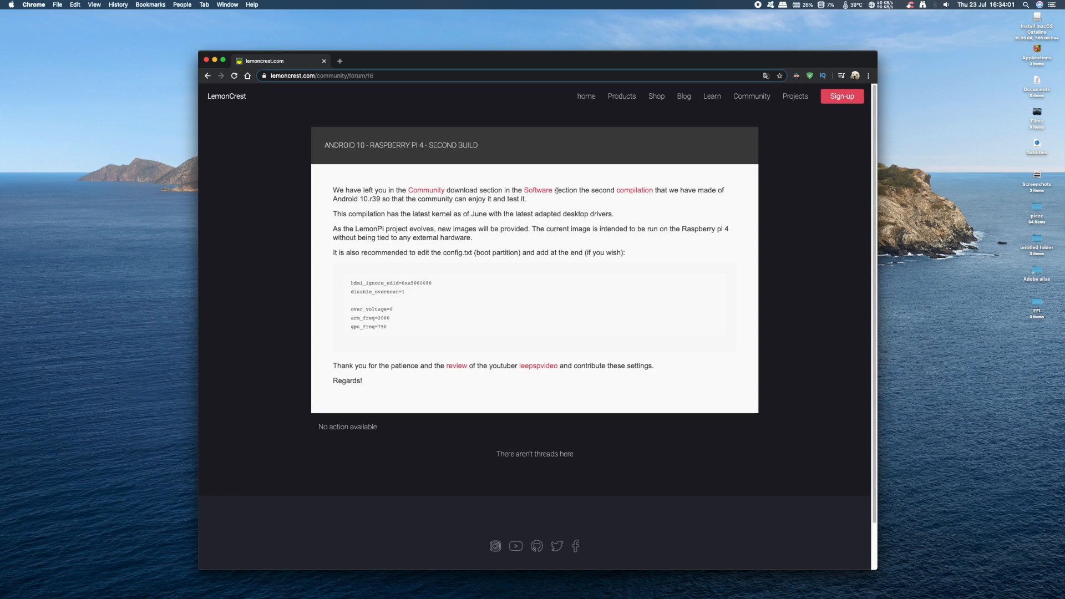
click(635, 191)
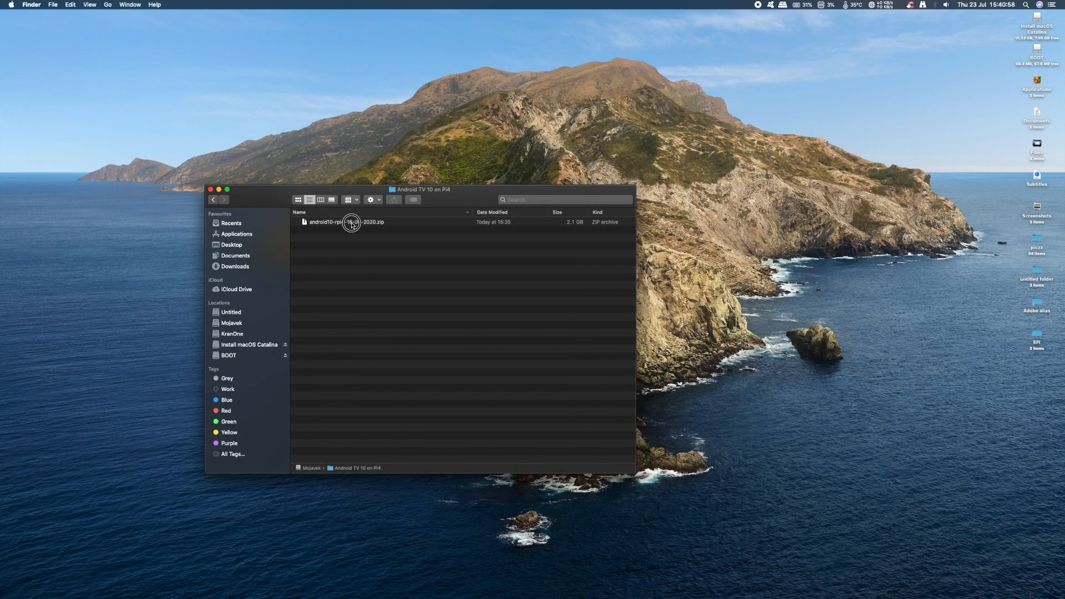
Extract the Android 10 zip with Archive Utility, producing the 15.93 GB disk image
right_click(351, 222)
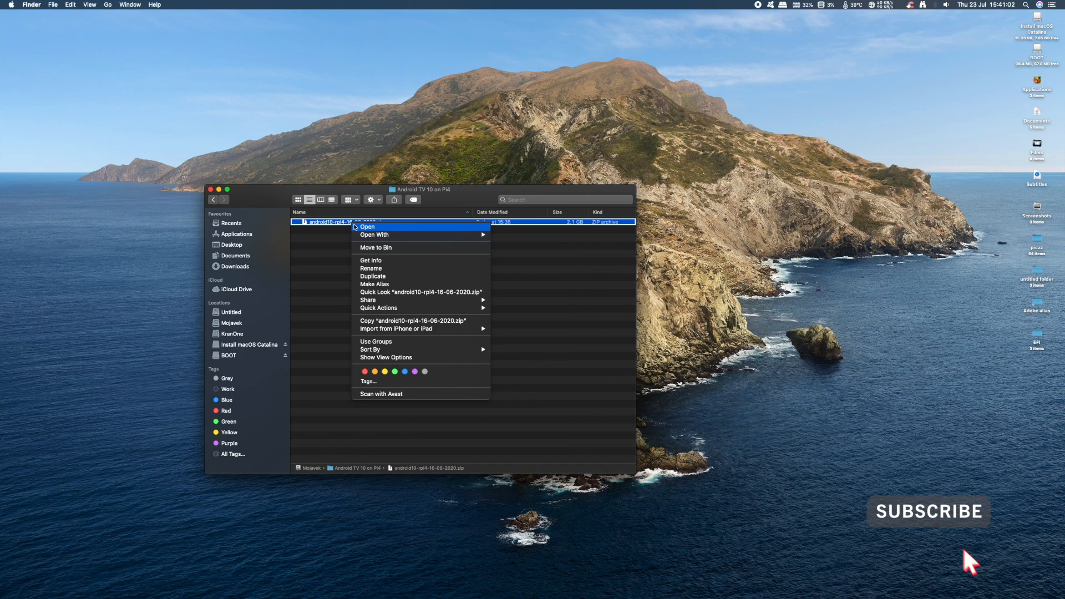
mouse_move(374, 234)
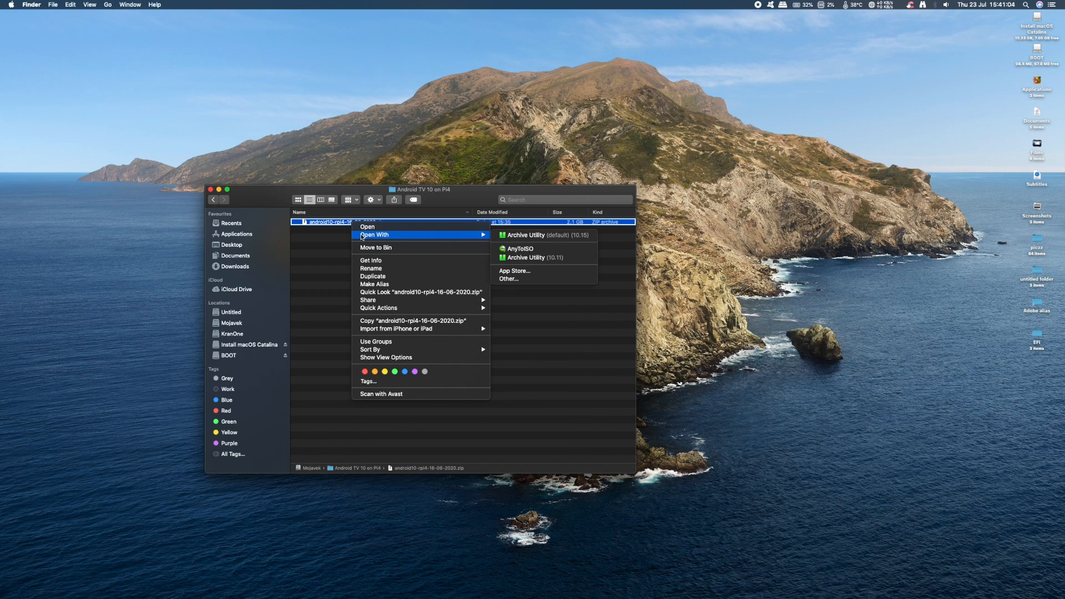
click(526, 235)
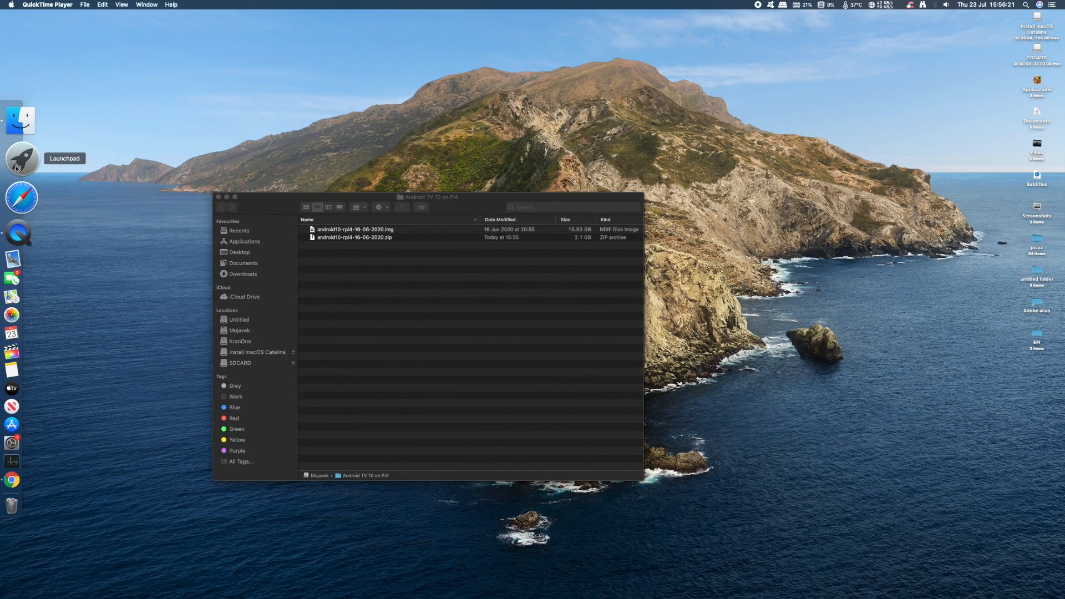
Write android10-rpi4-16-06-2020.img to the generic USB SD card using Raspberry Pi Imager
click(21, 158)
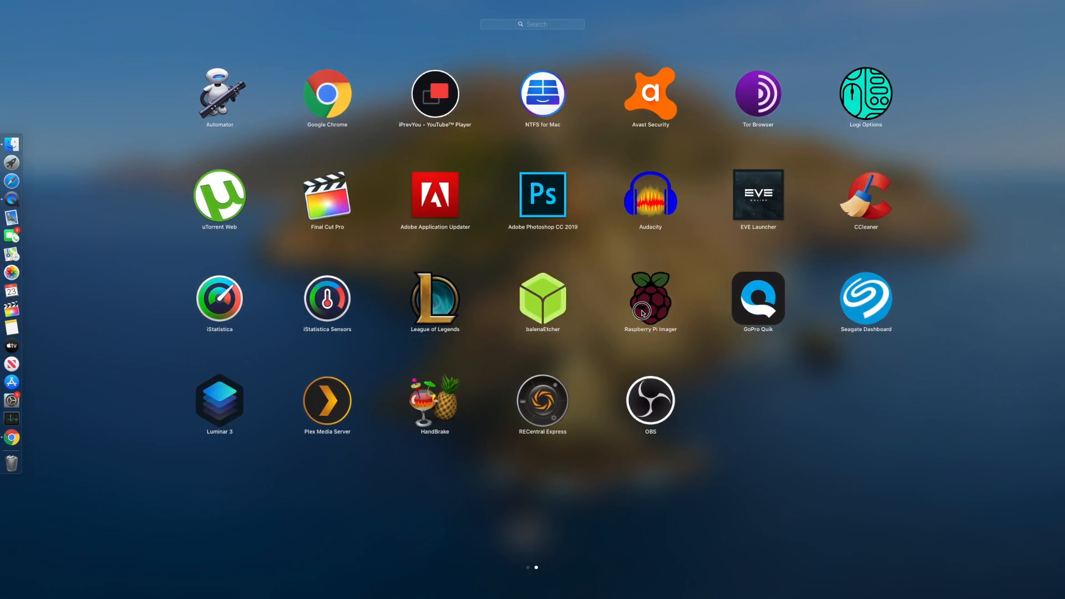
click(650, 300)
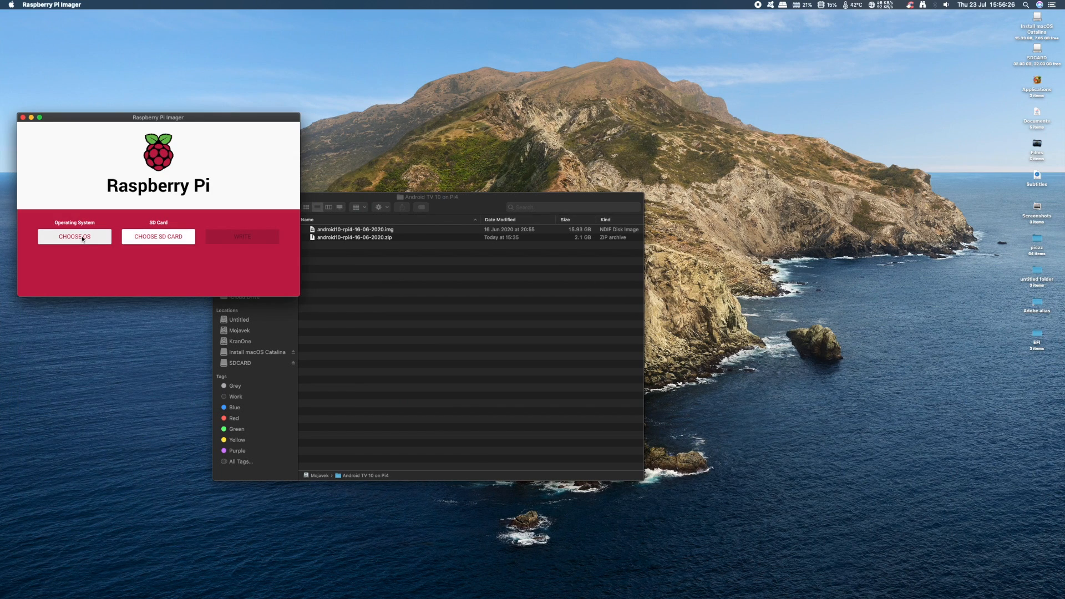
click(75, 237)
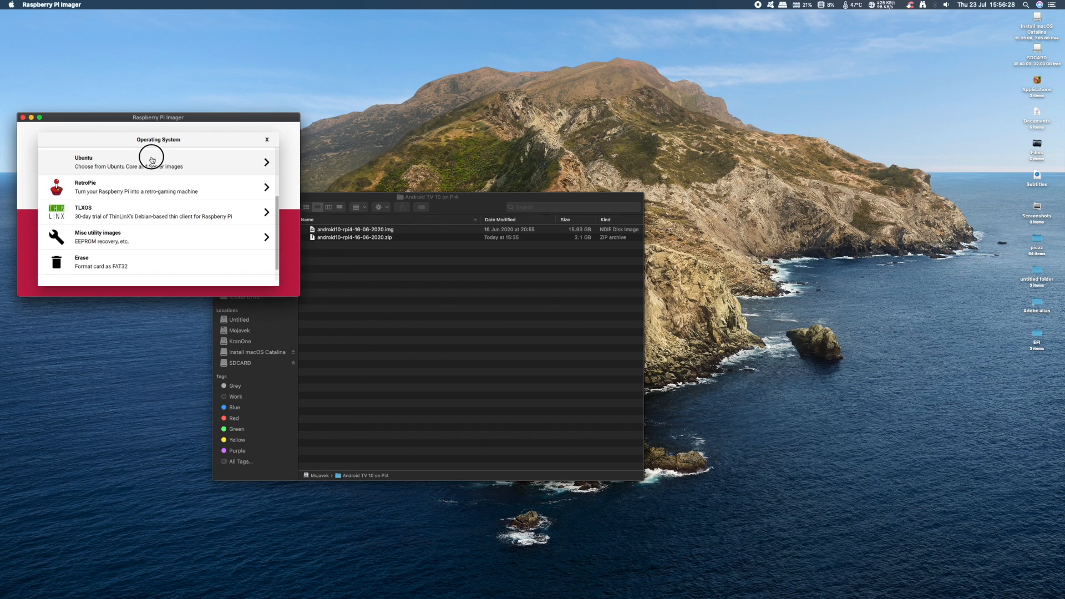
scroll(down, 3)
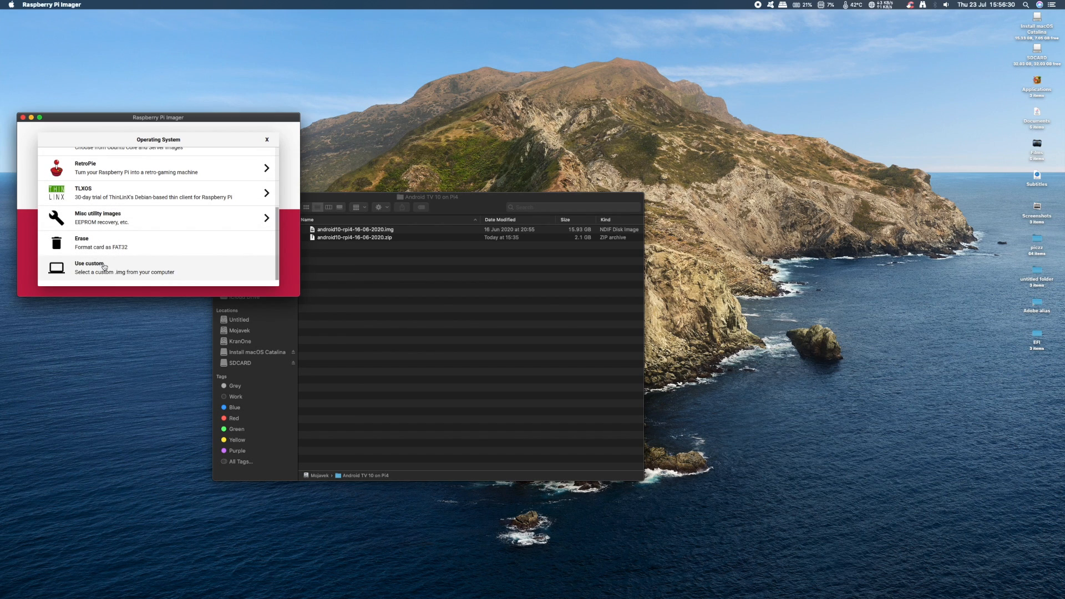
click(89, 264)
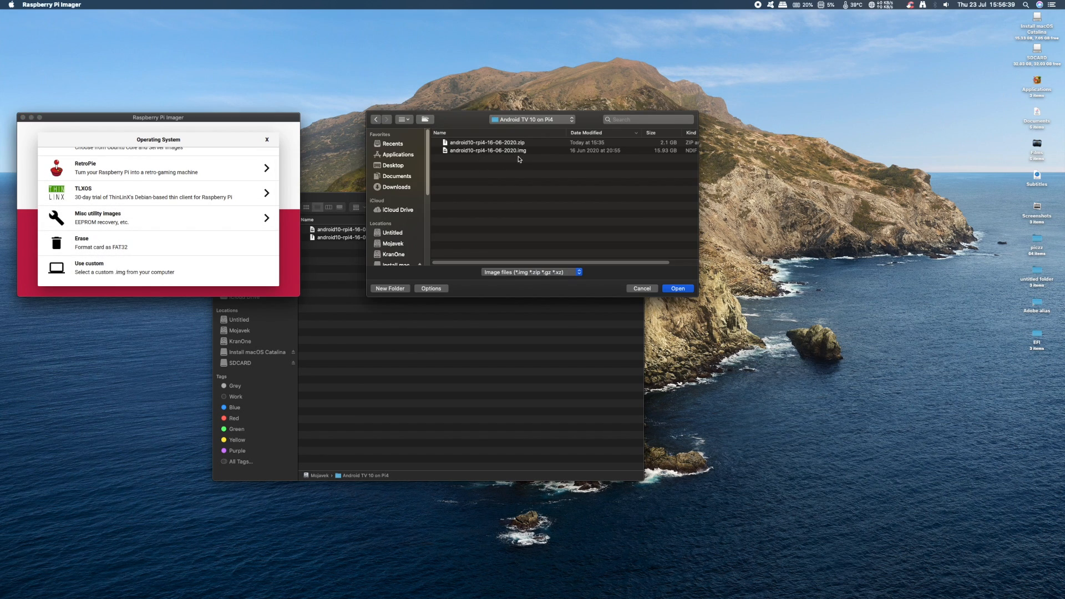
click(488, 150)
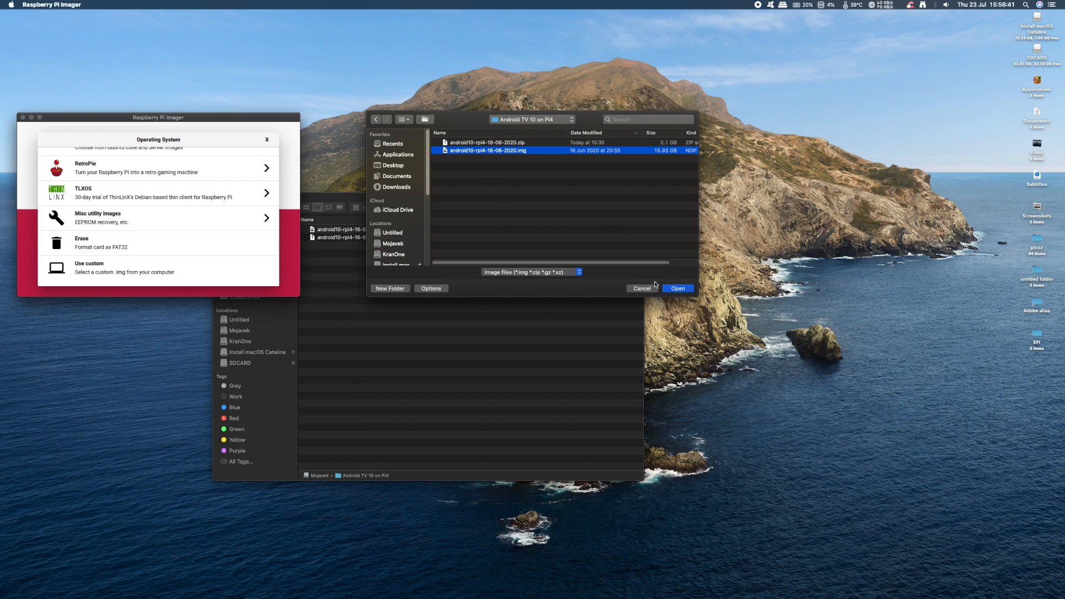
click(677, 288)
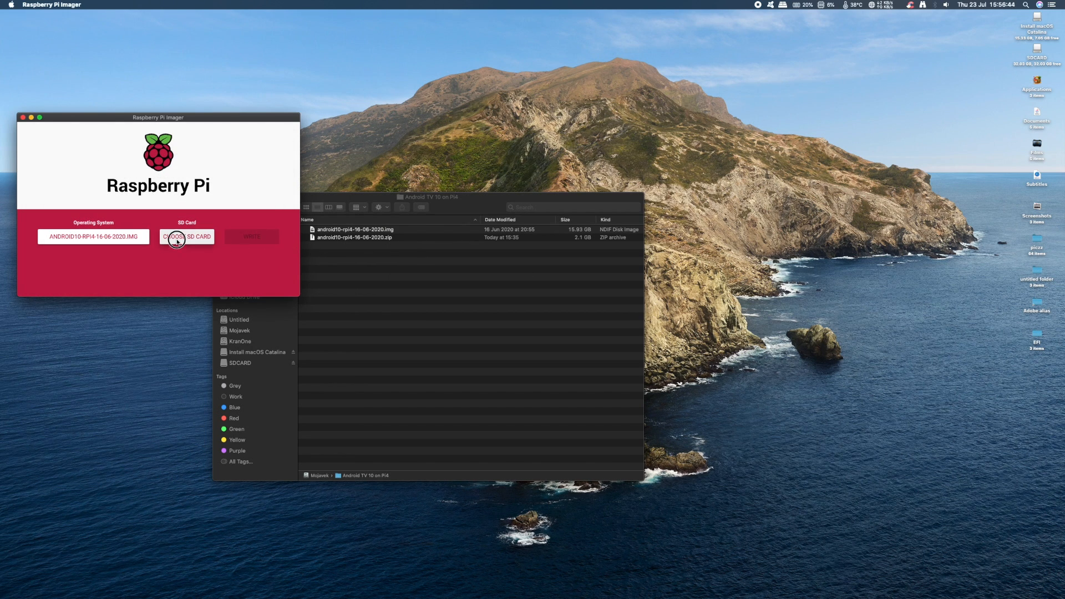
click(185, 236)
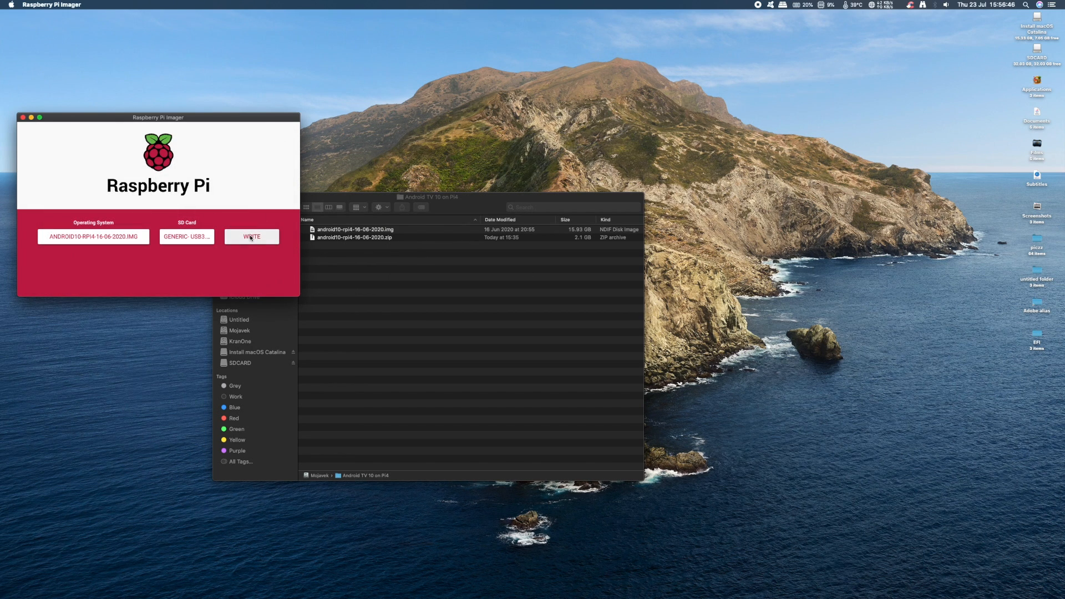
click(251, 236)
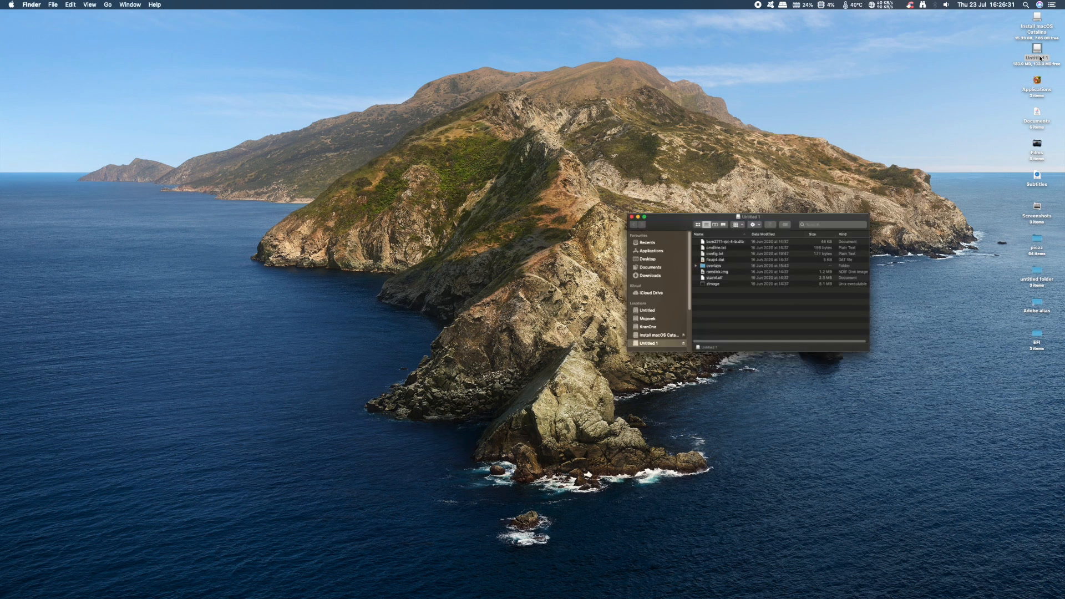
Open config.txt from the Untitled 1 boot volume in TextEdit
drag(753, 218, 653, 274)
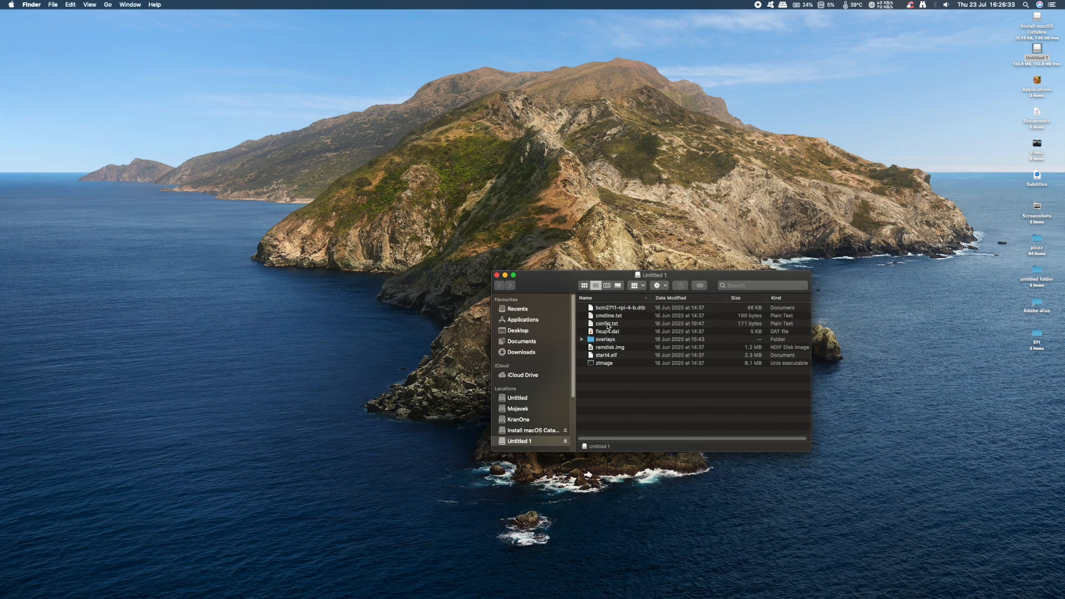
right_click(608, 324)
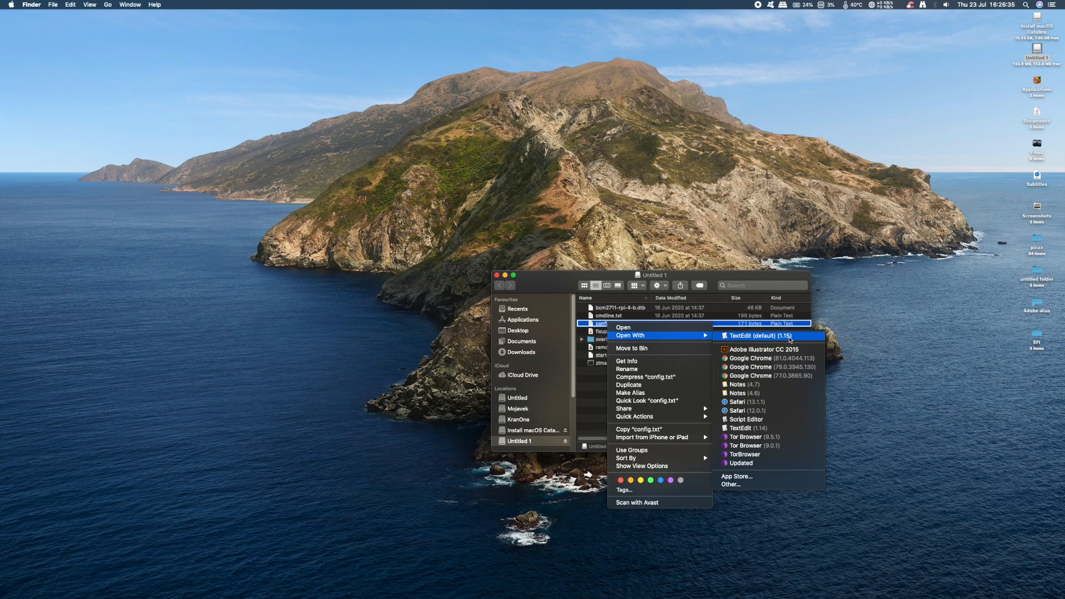
click(749, 335)
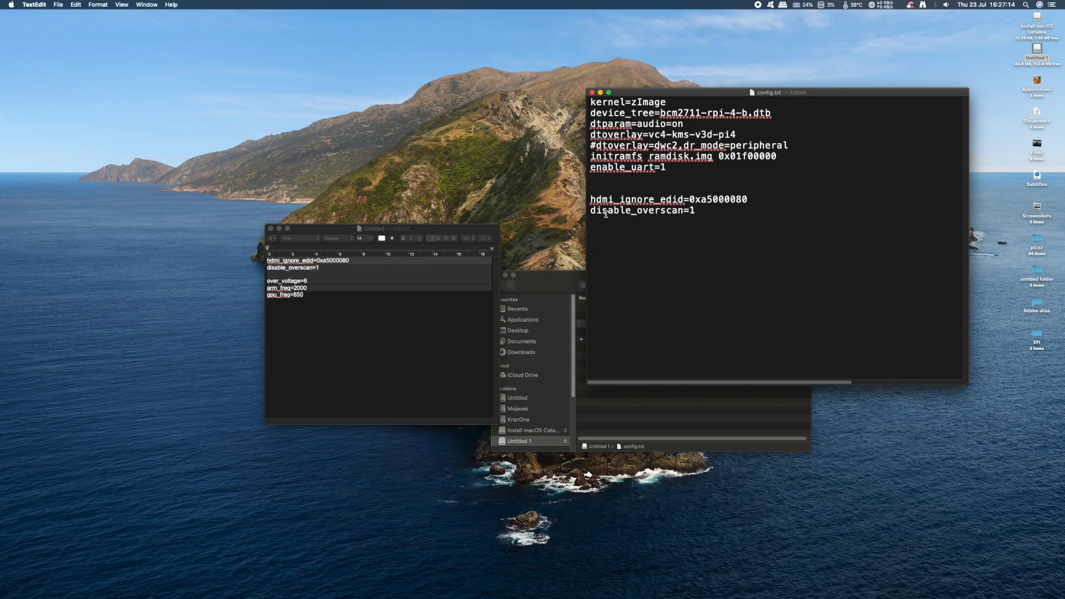
Add over_voltage=6, arm_freq=2000 and gpu_freq=650 to config.txt and save it, accepting the warning
drag(269, 260, 318, 266)
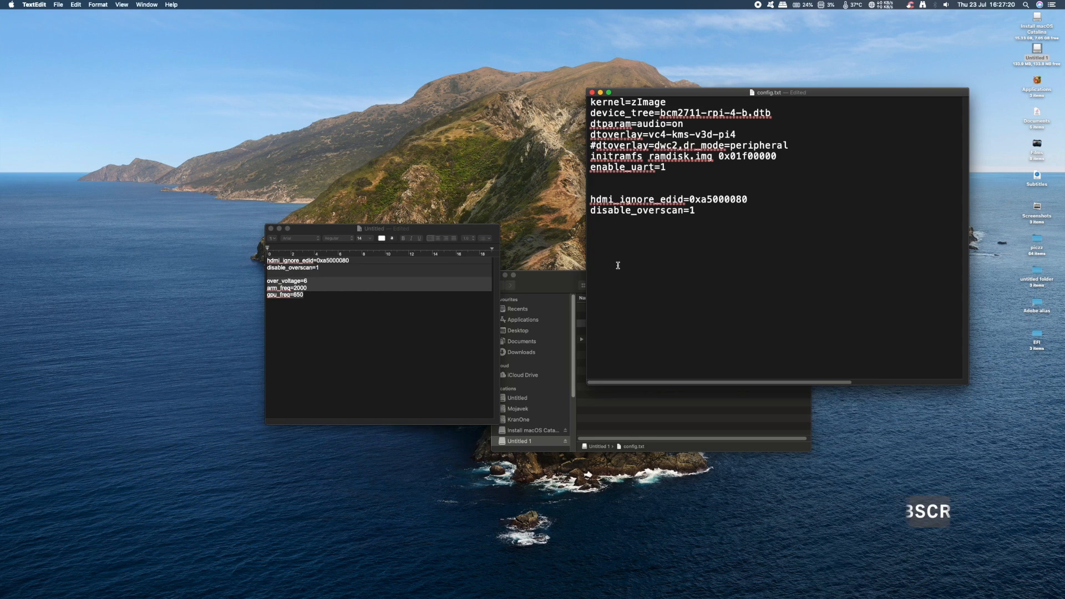
text(over_voltage=6)
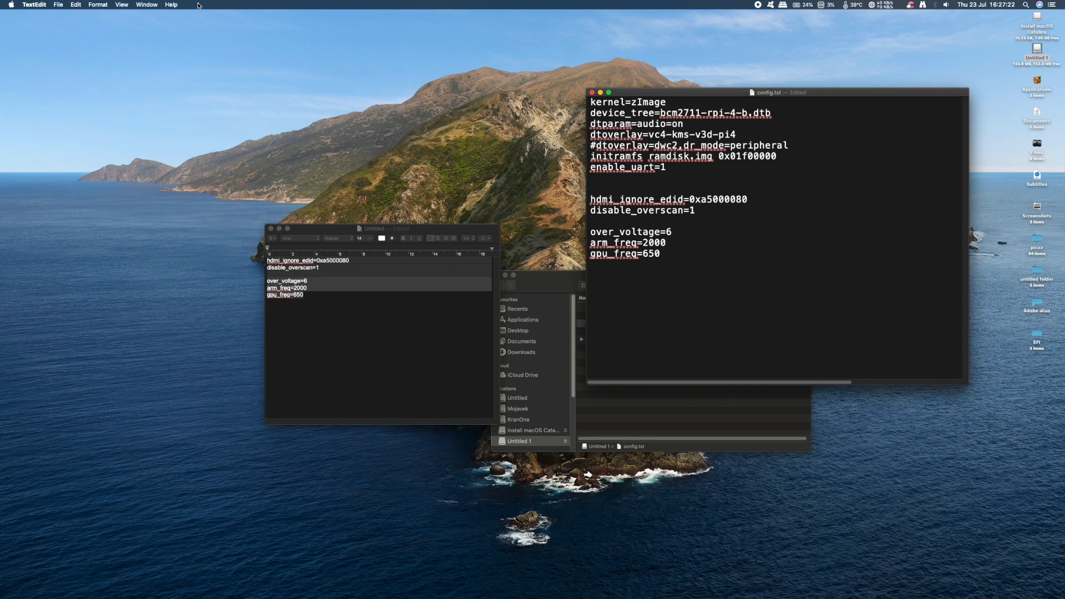
click(57, 4)
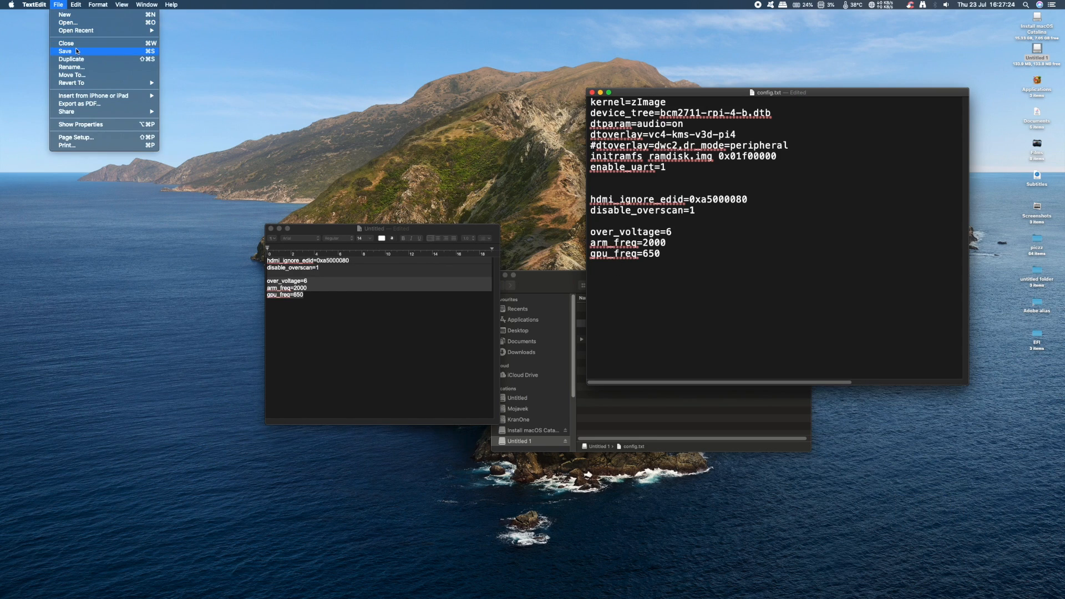
click(65, 51)
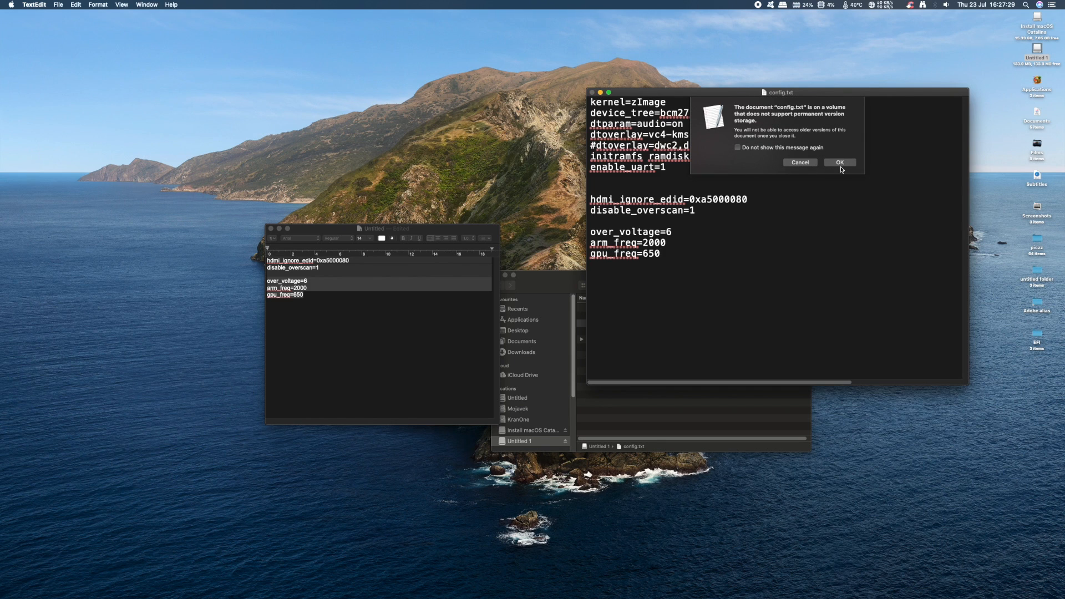
click(839, 163)
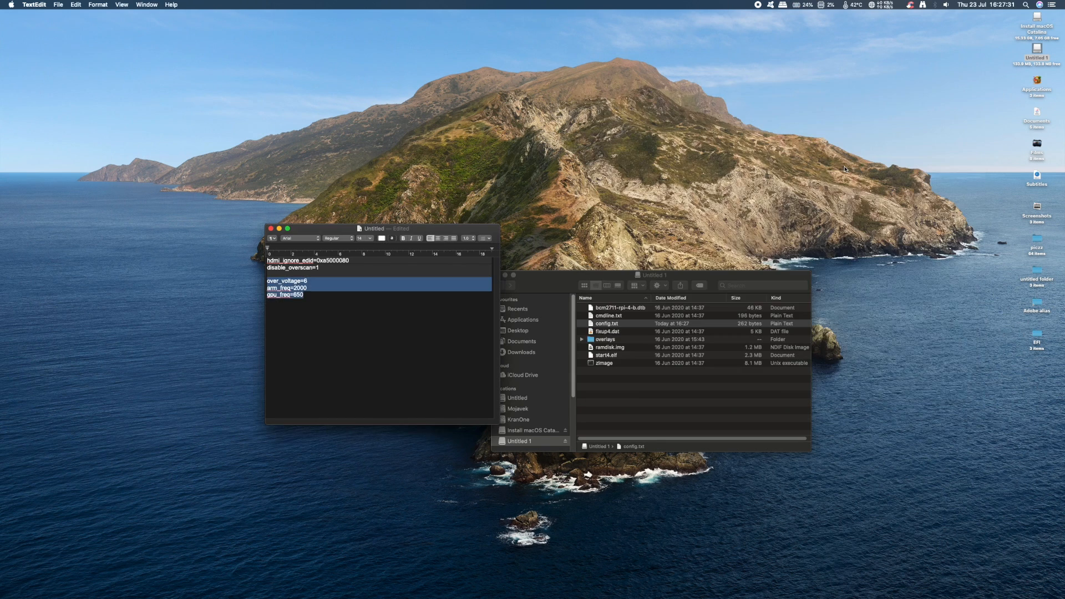